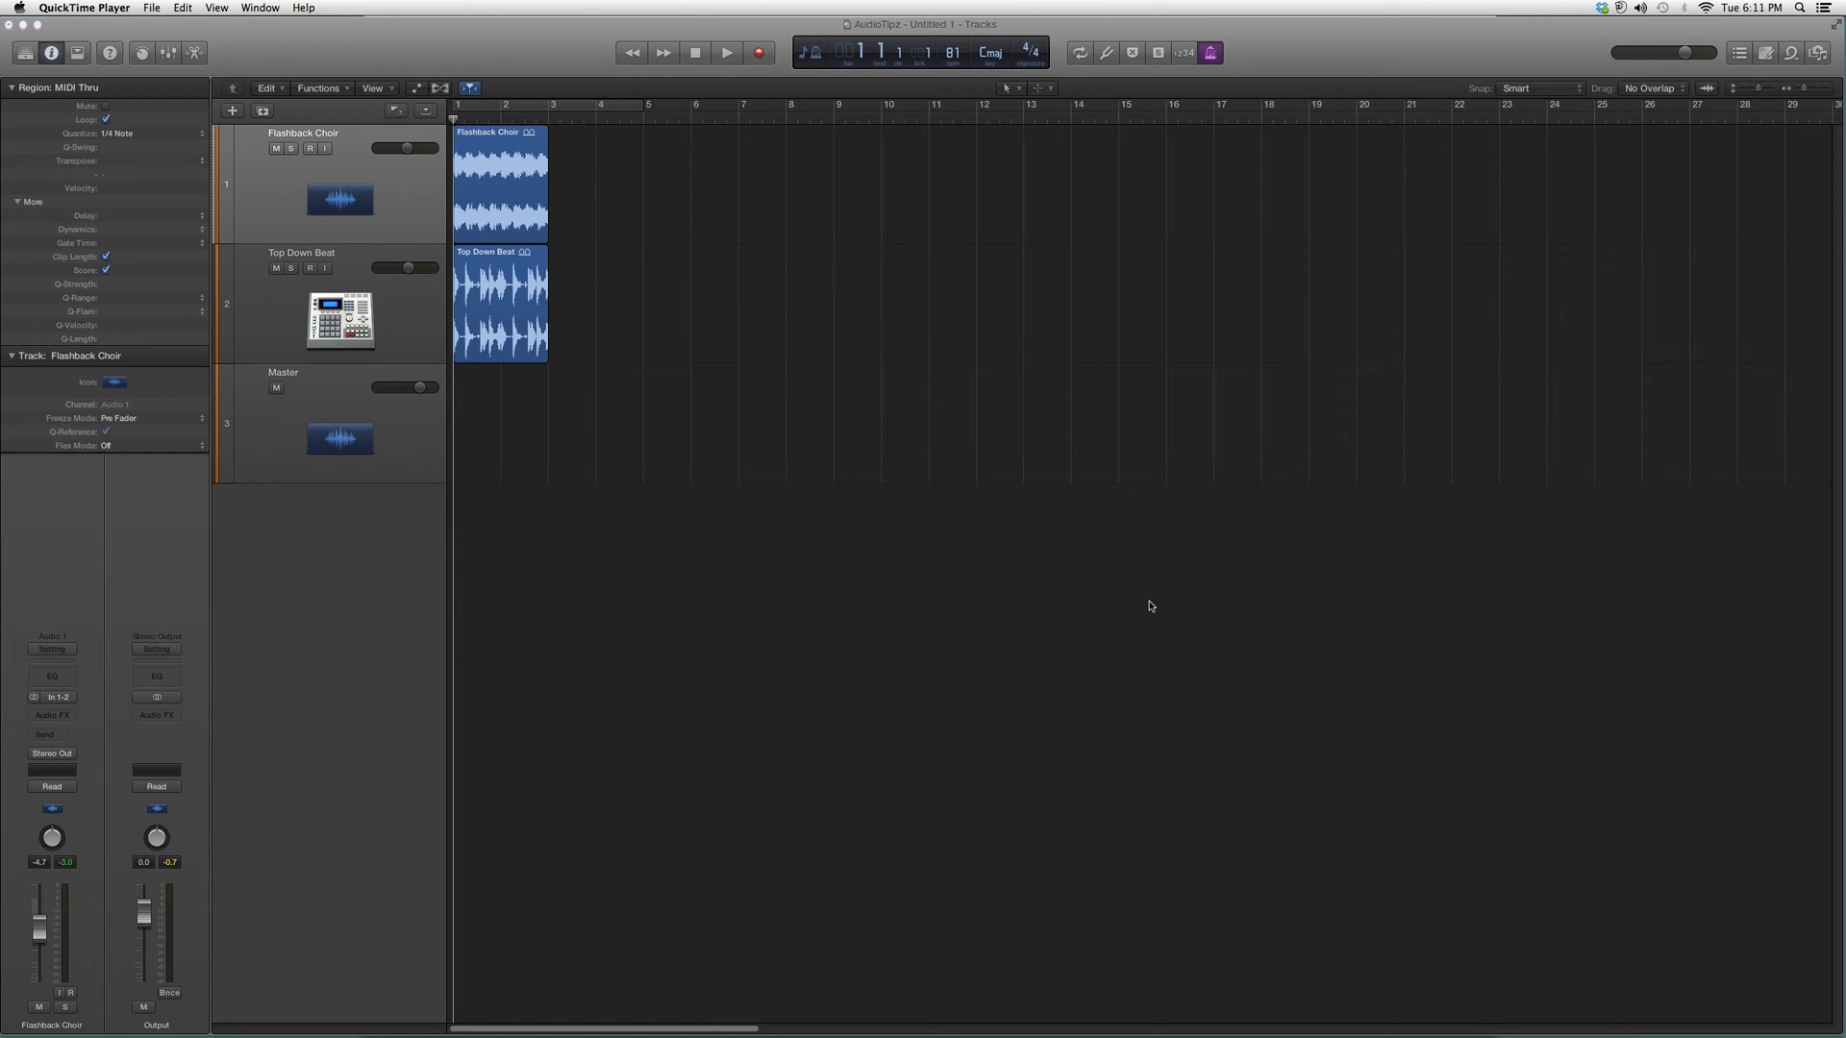
mouse_move(1437, 650)
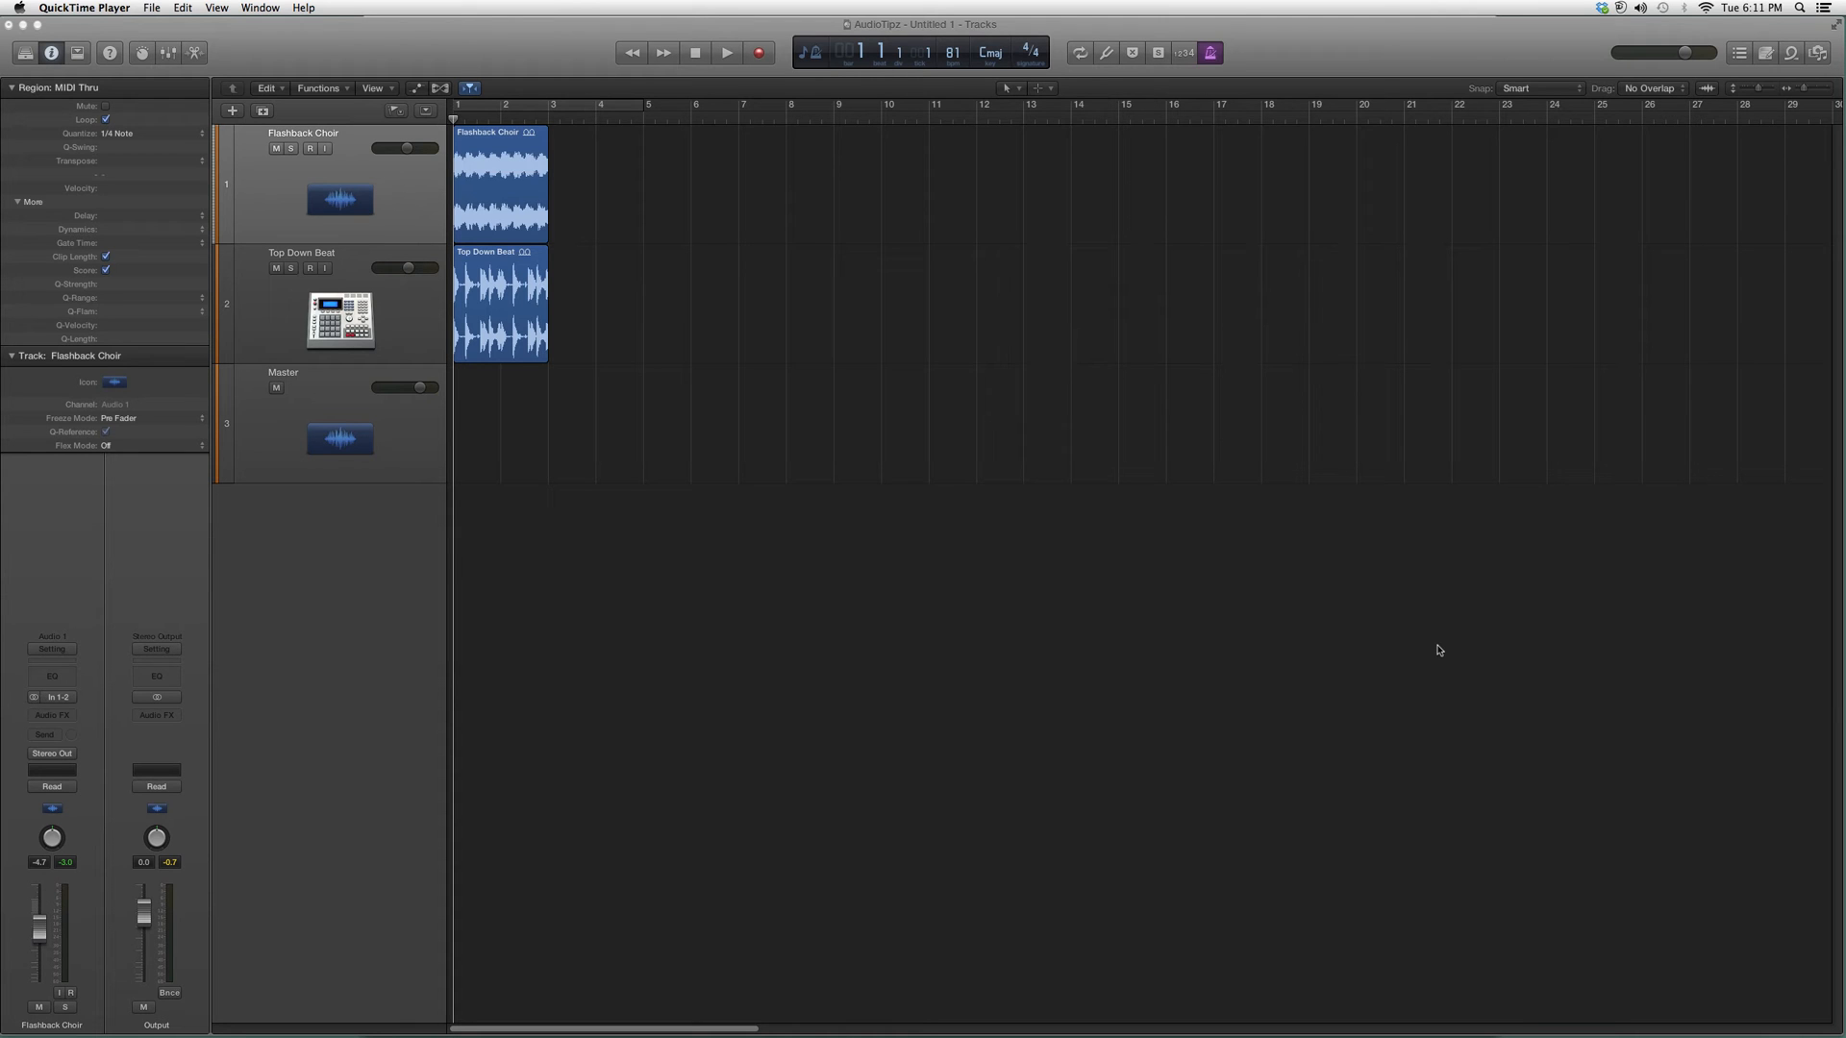
mouse_move(942, 671)
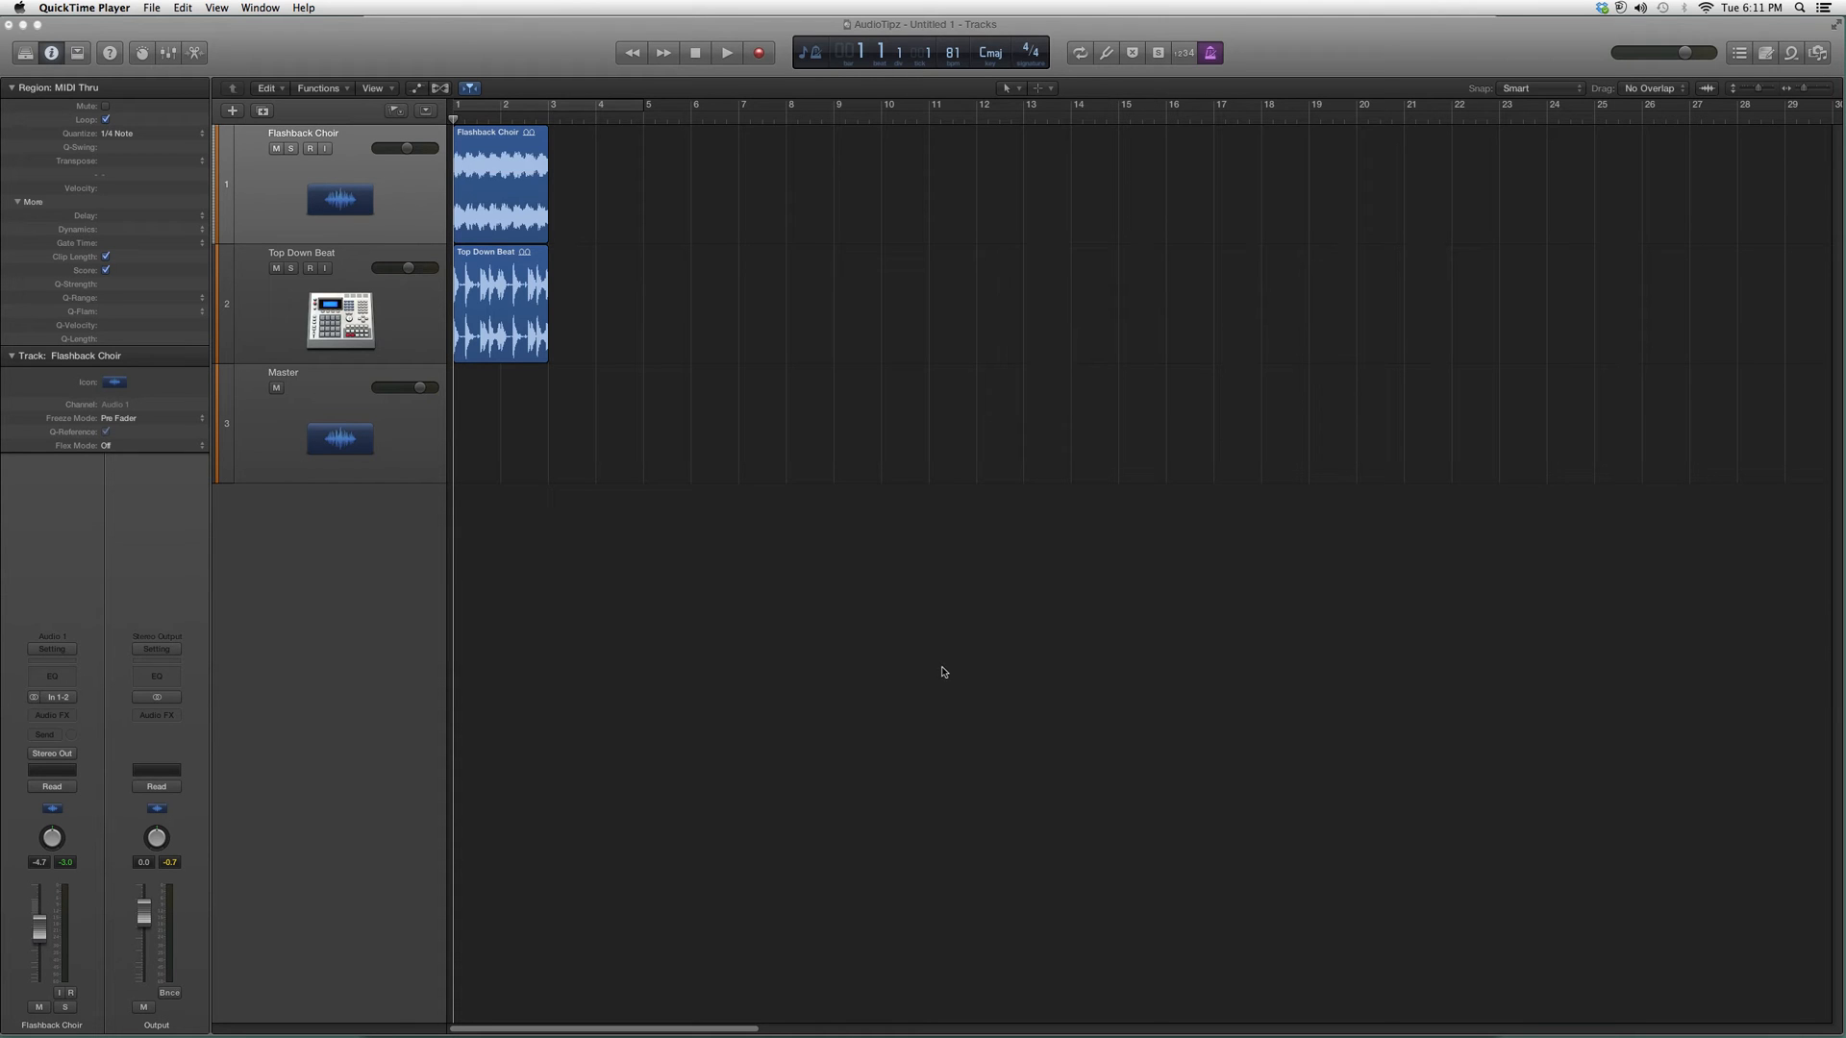
mouse_move(280, 704)
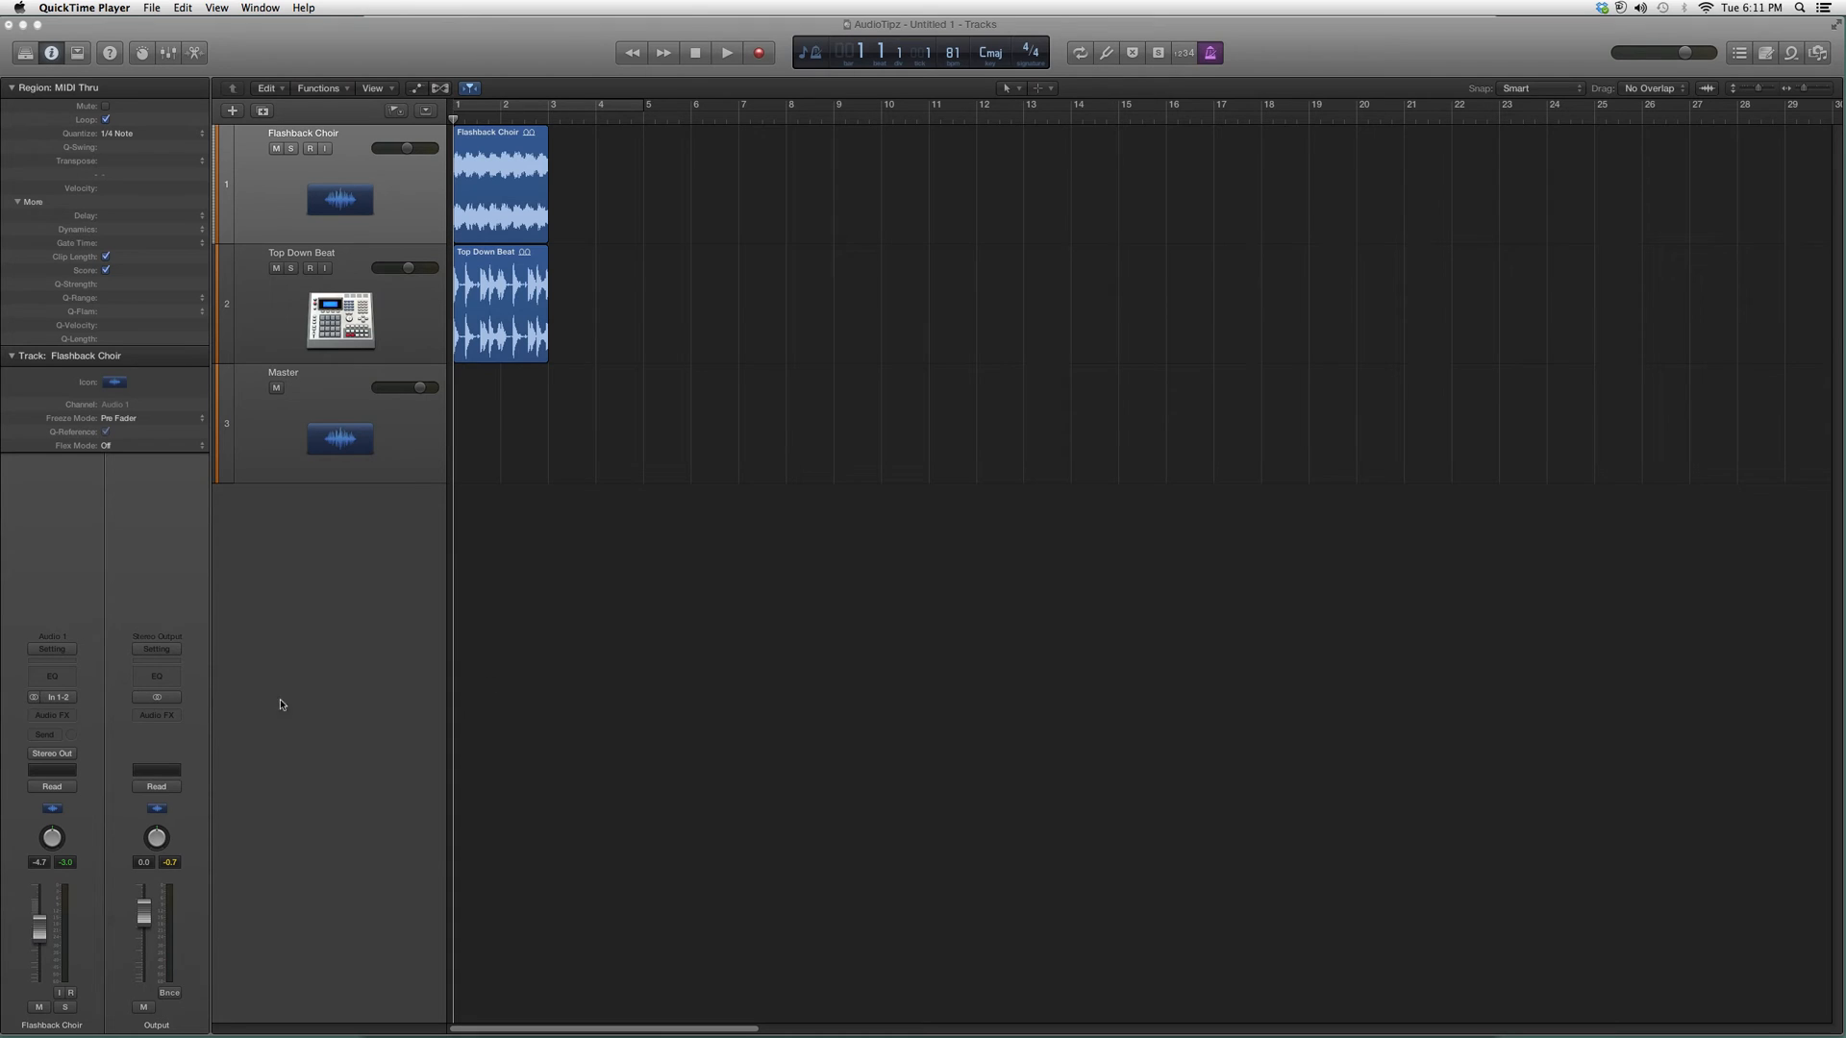
- Insert Waves H-Comp (s) Stereo into an empty Audio FX slot on Flashback Choir
click(52, 714)
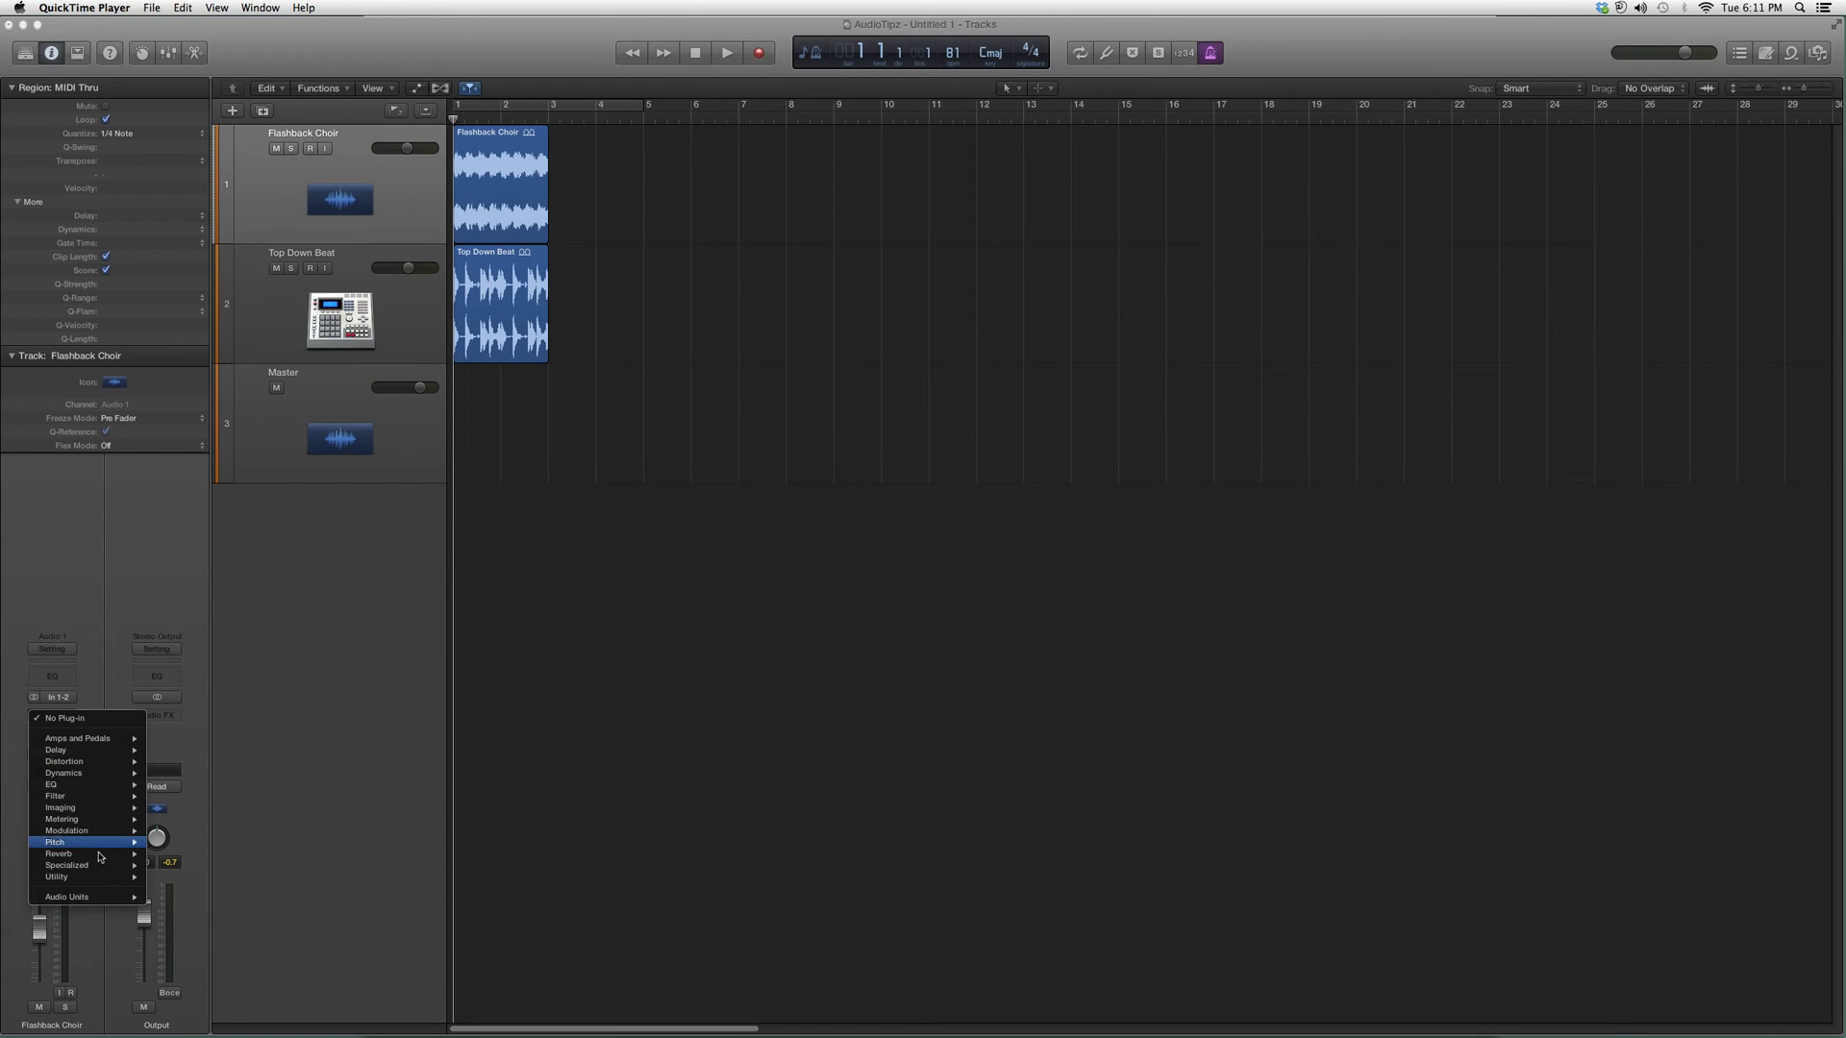
mouse_move(175, 919)
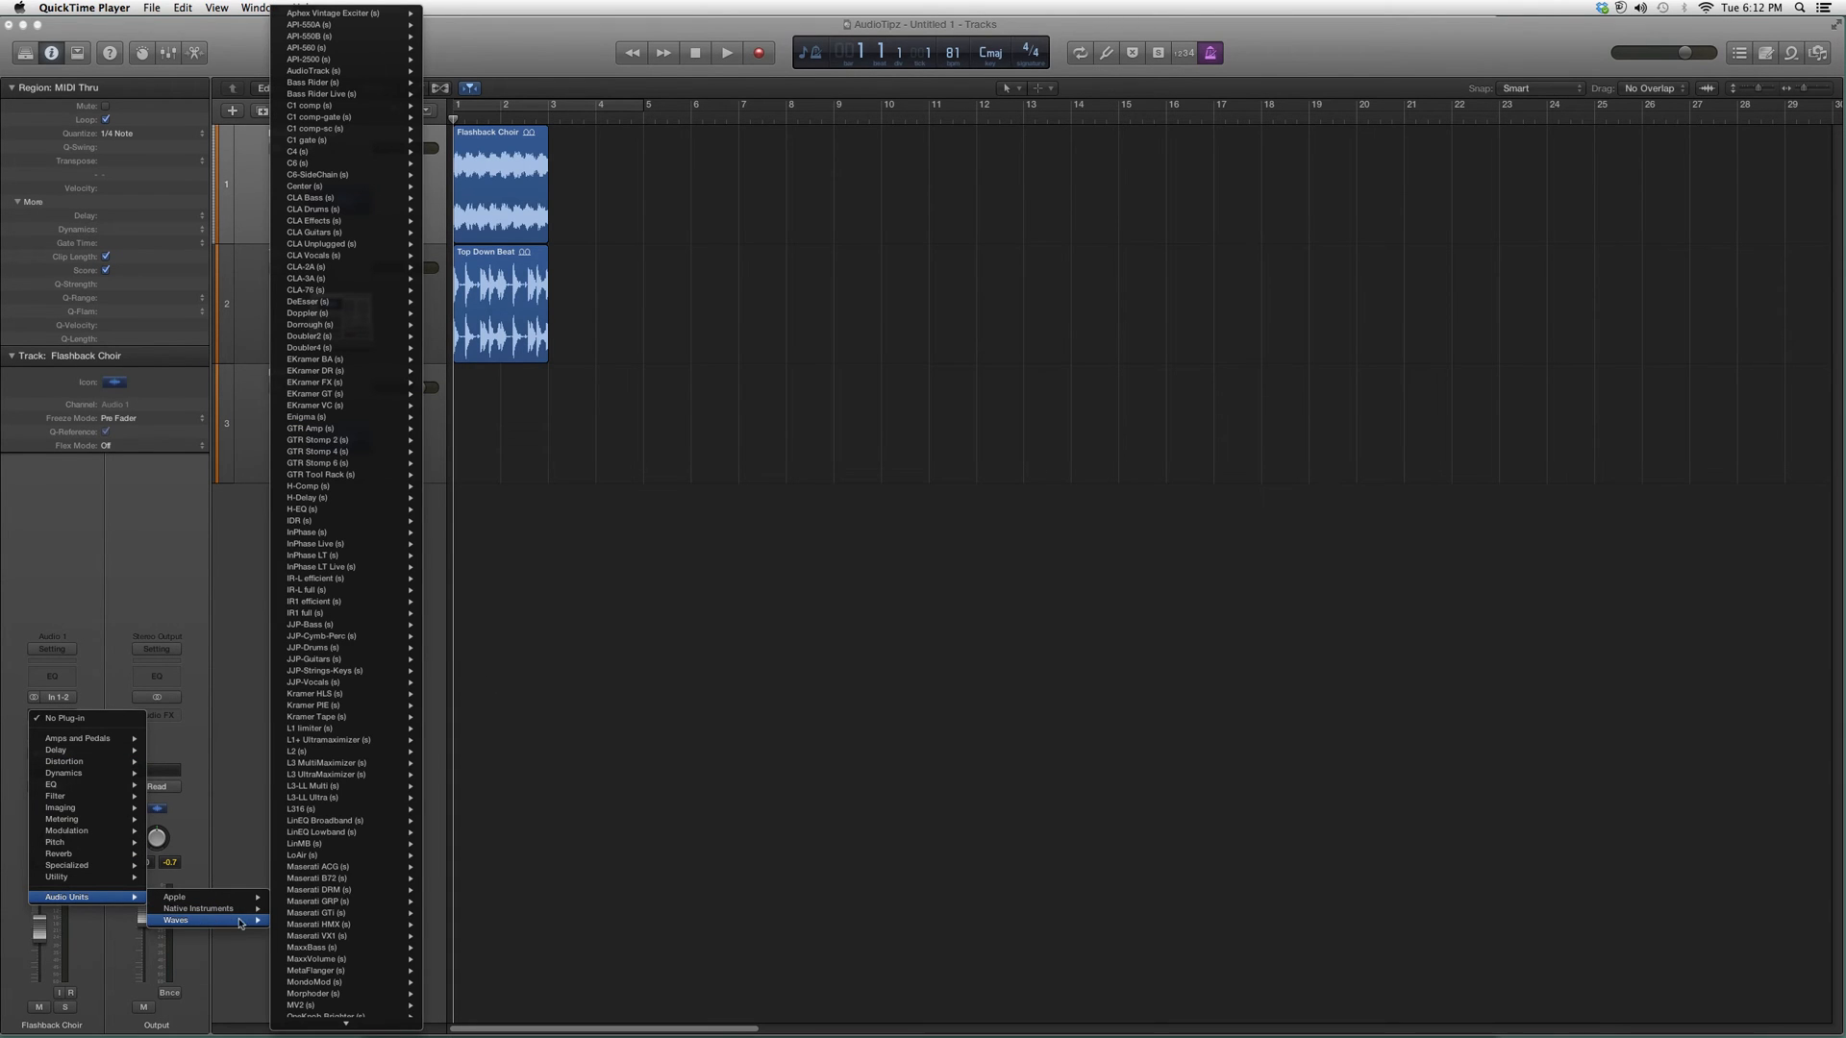
mouse_move(312, 393)
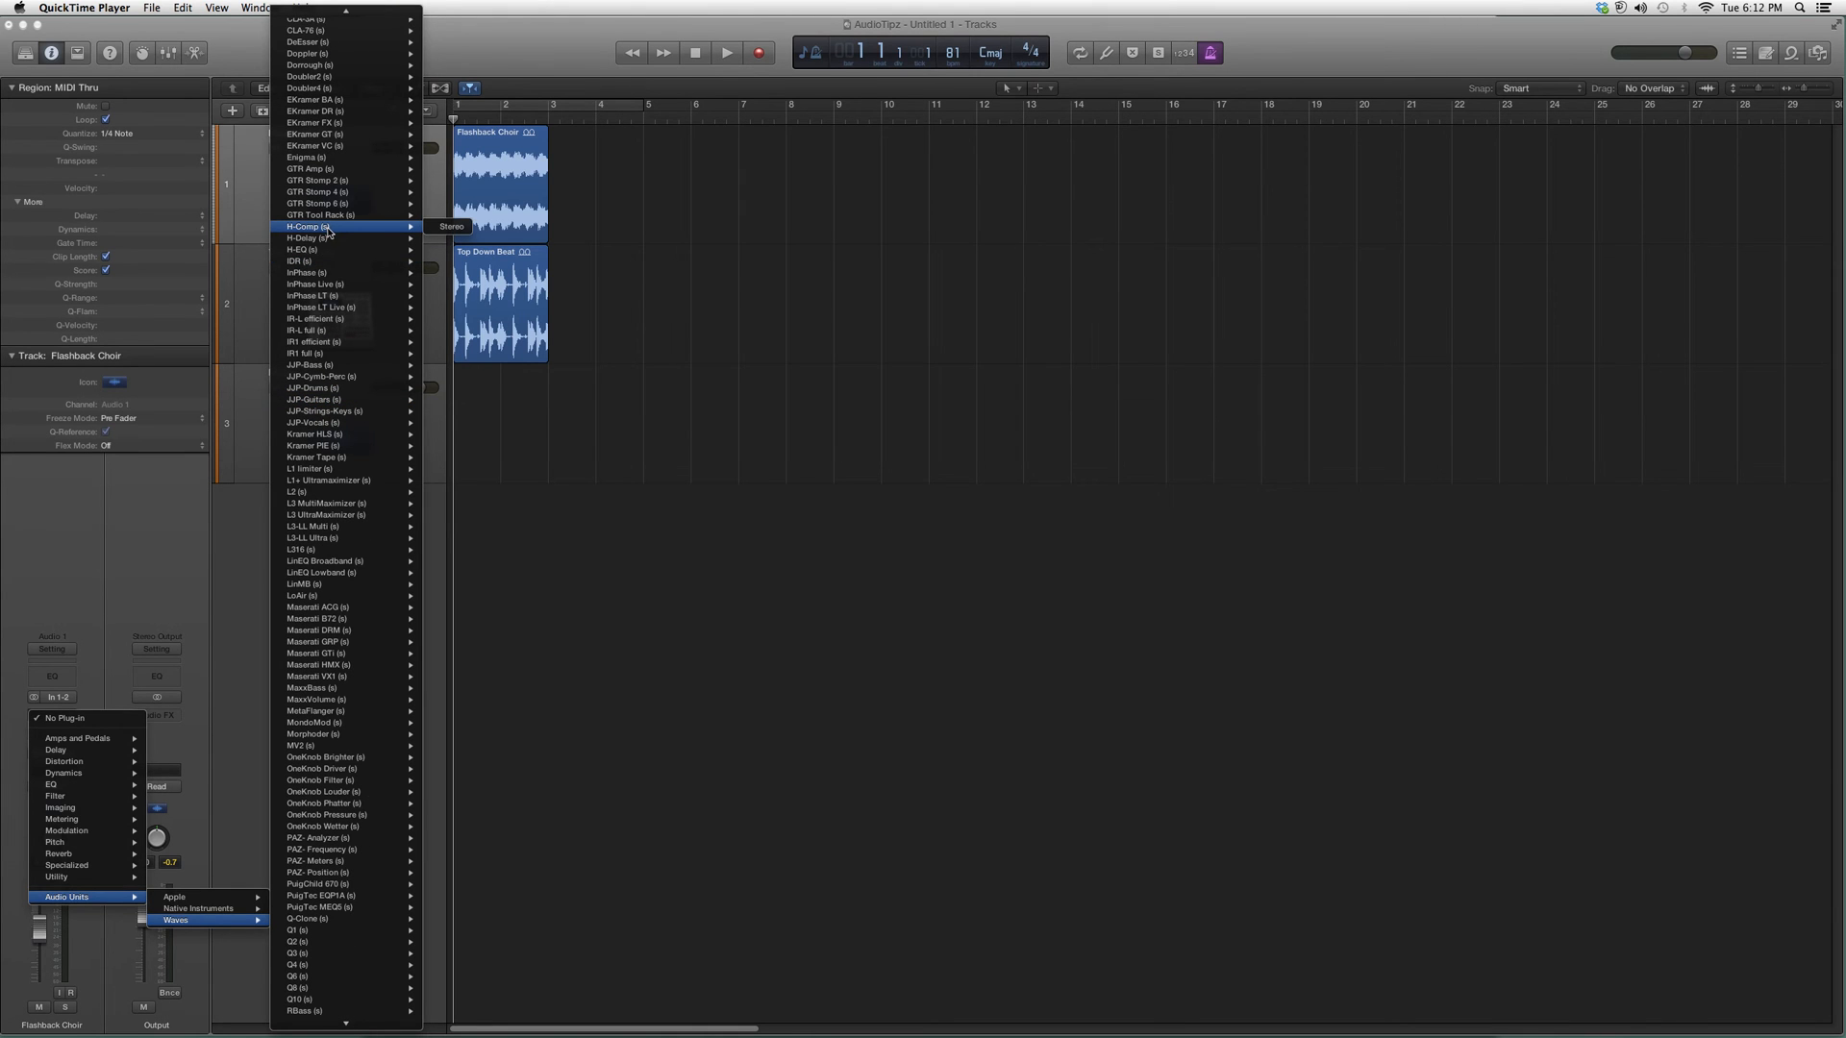
click(310, 226)
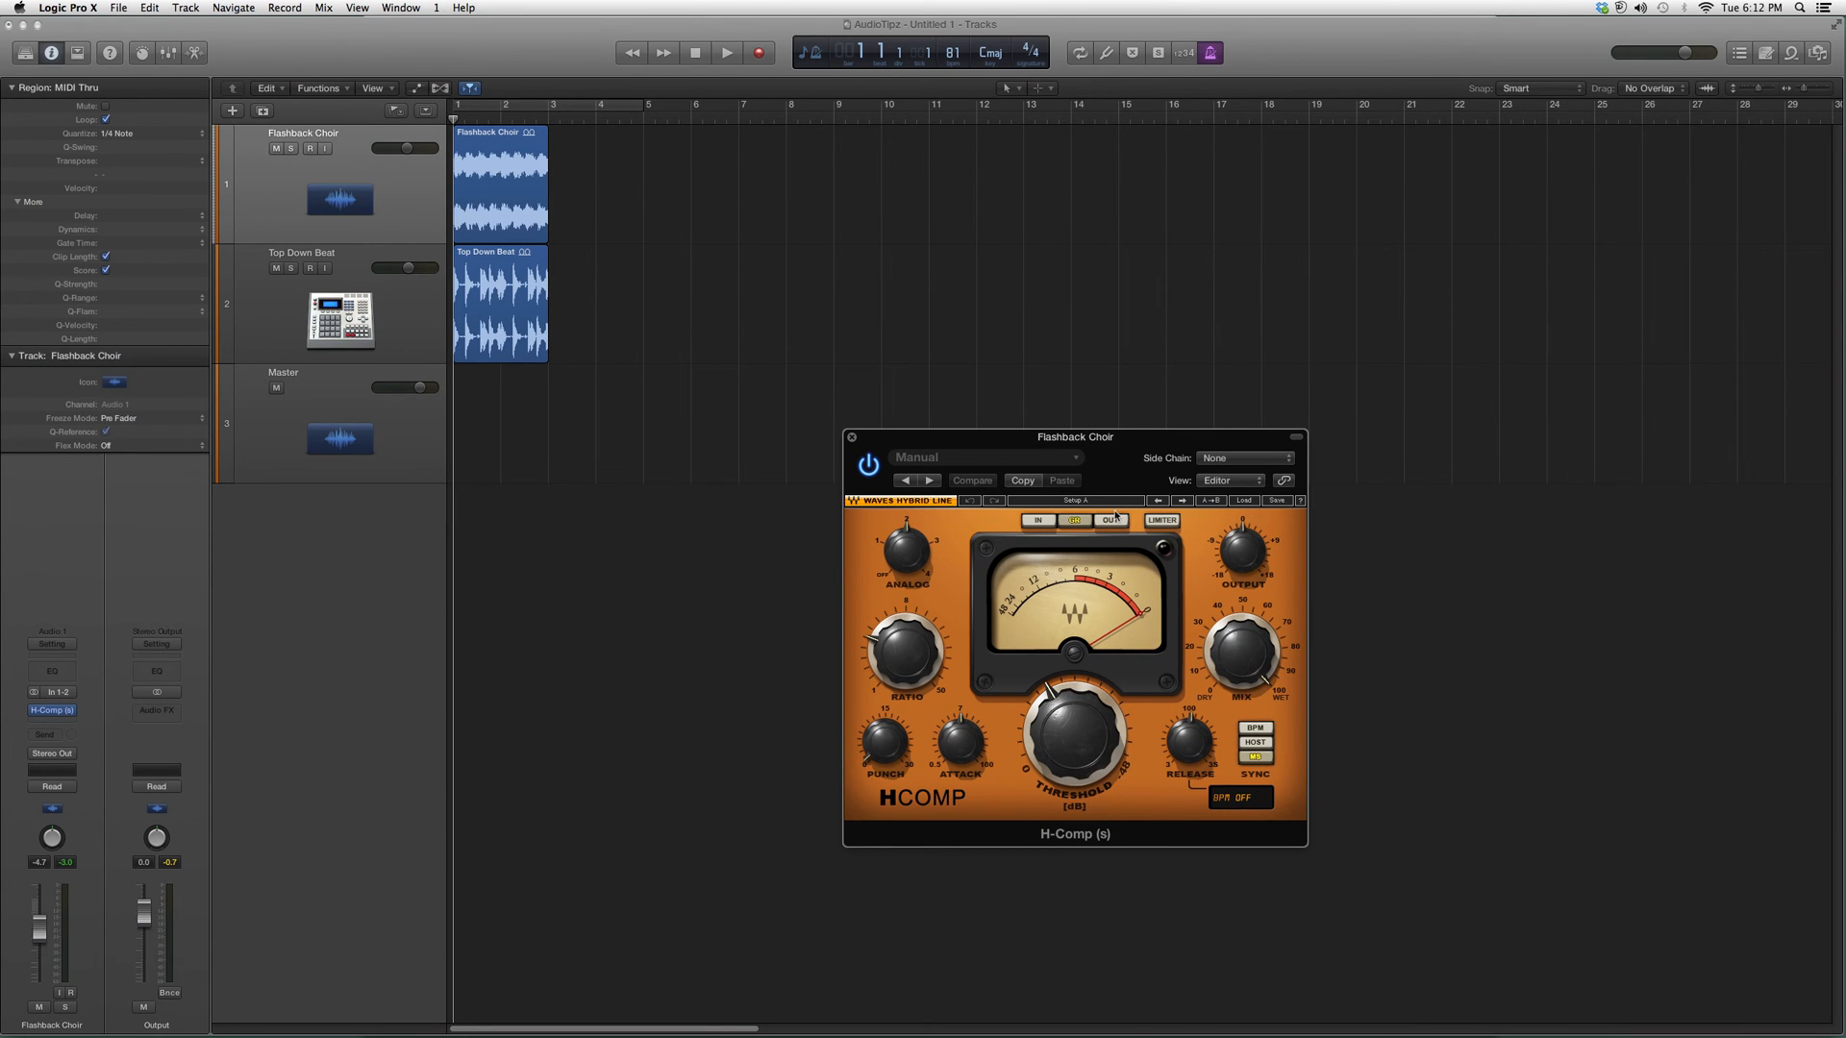
click(1110, 521)
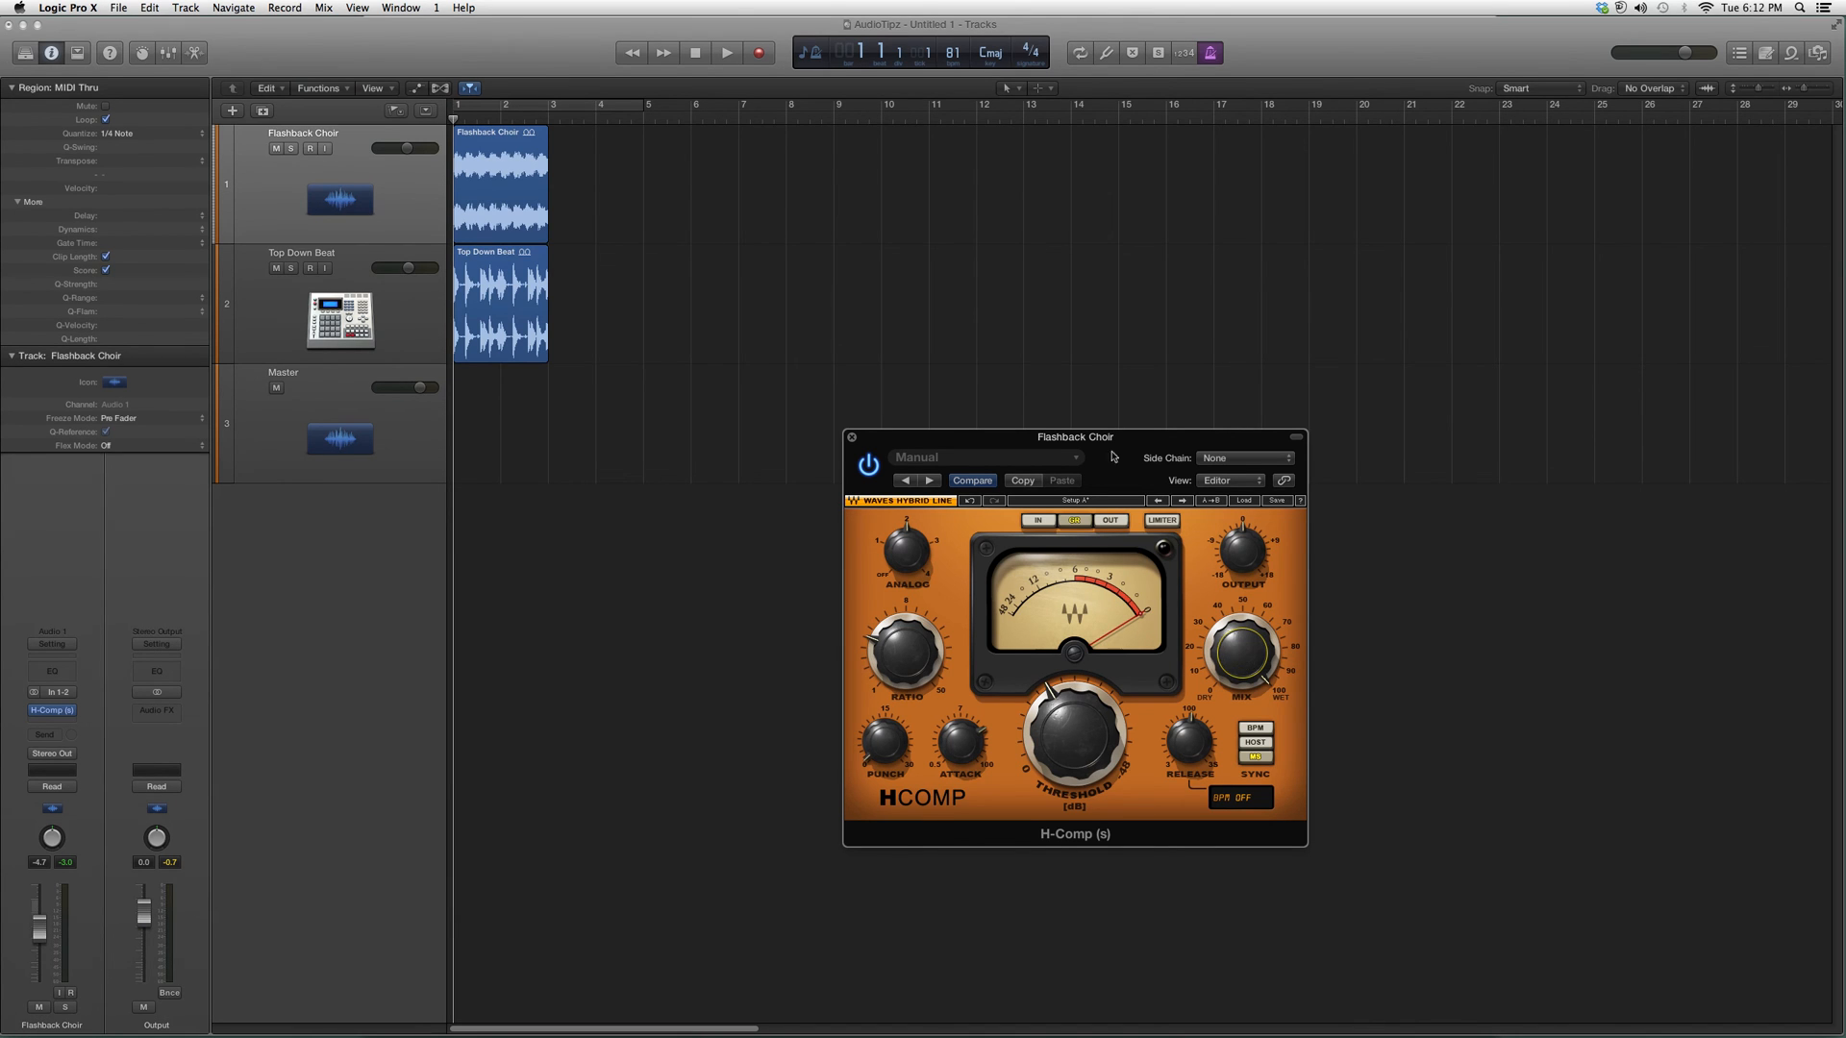
drag(1074, 436, 1045, 453)
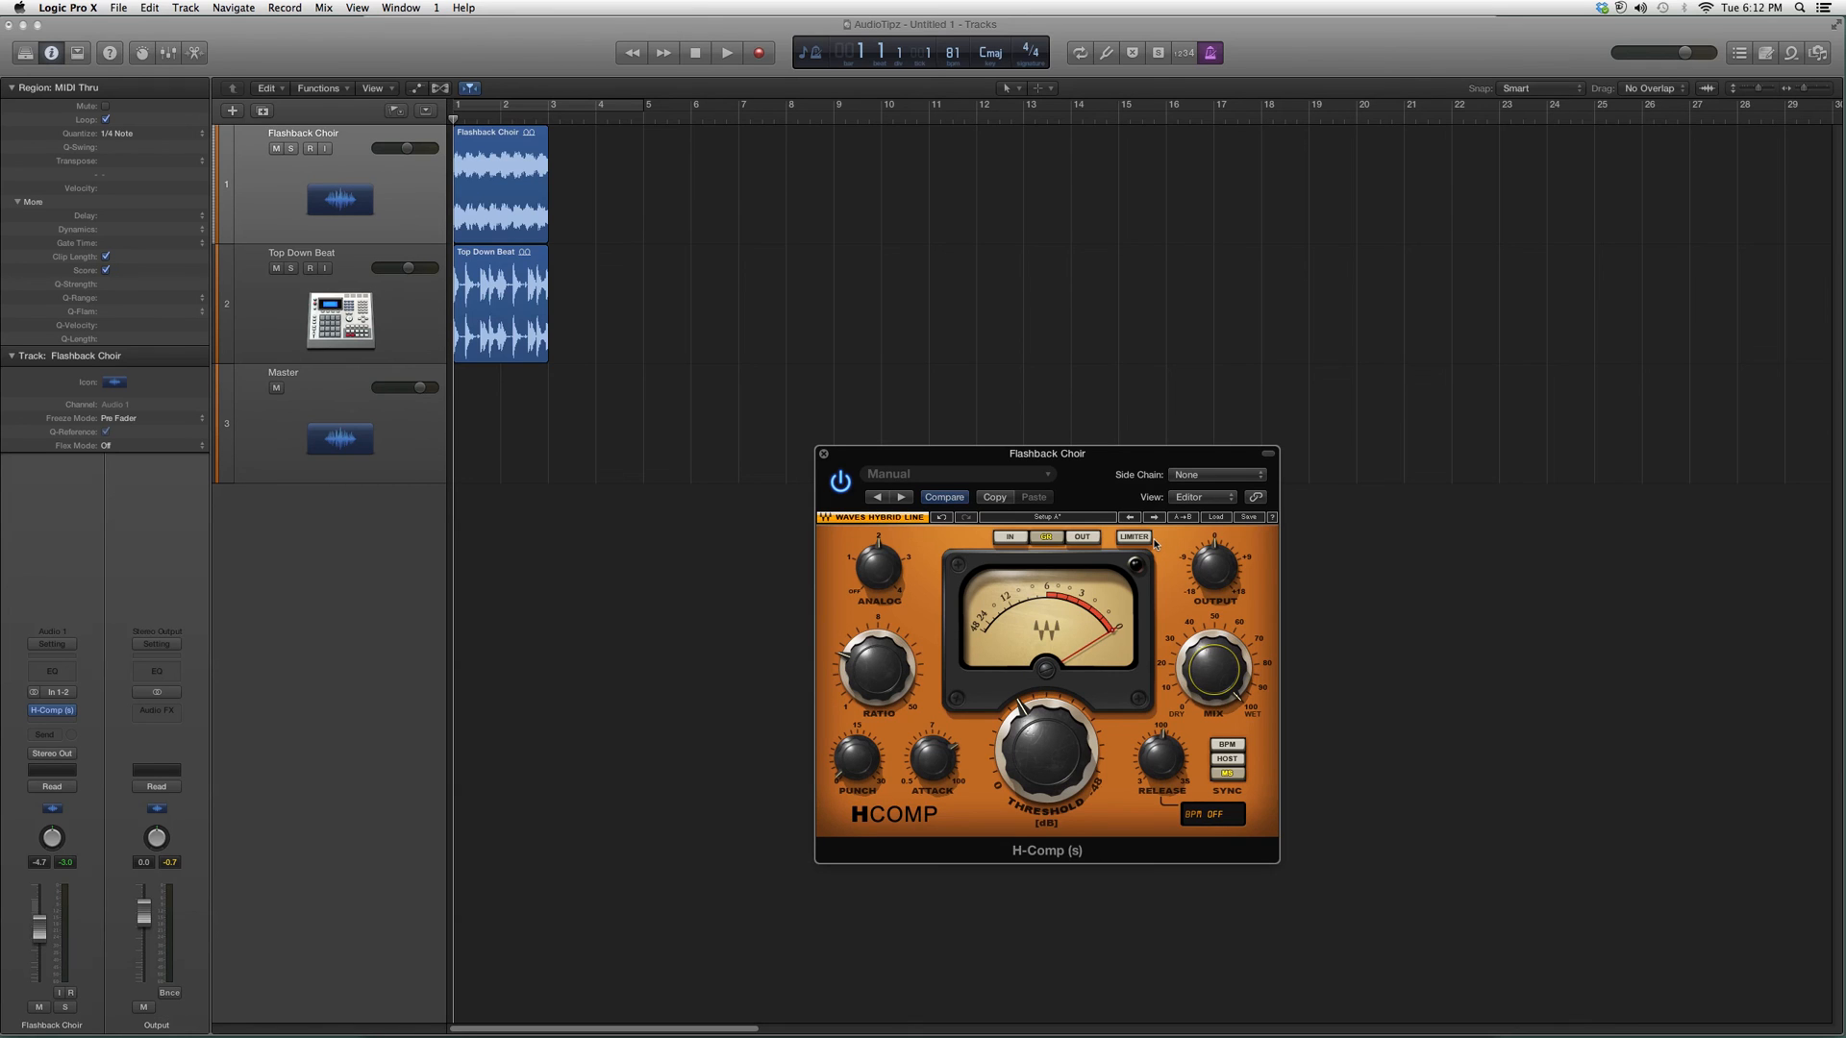
mouse_move(1107, 476)
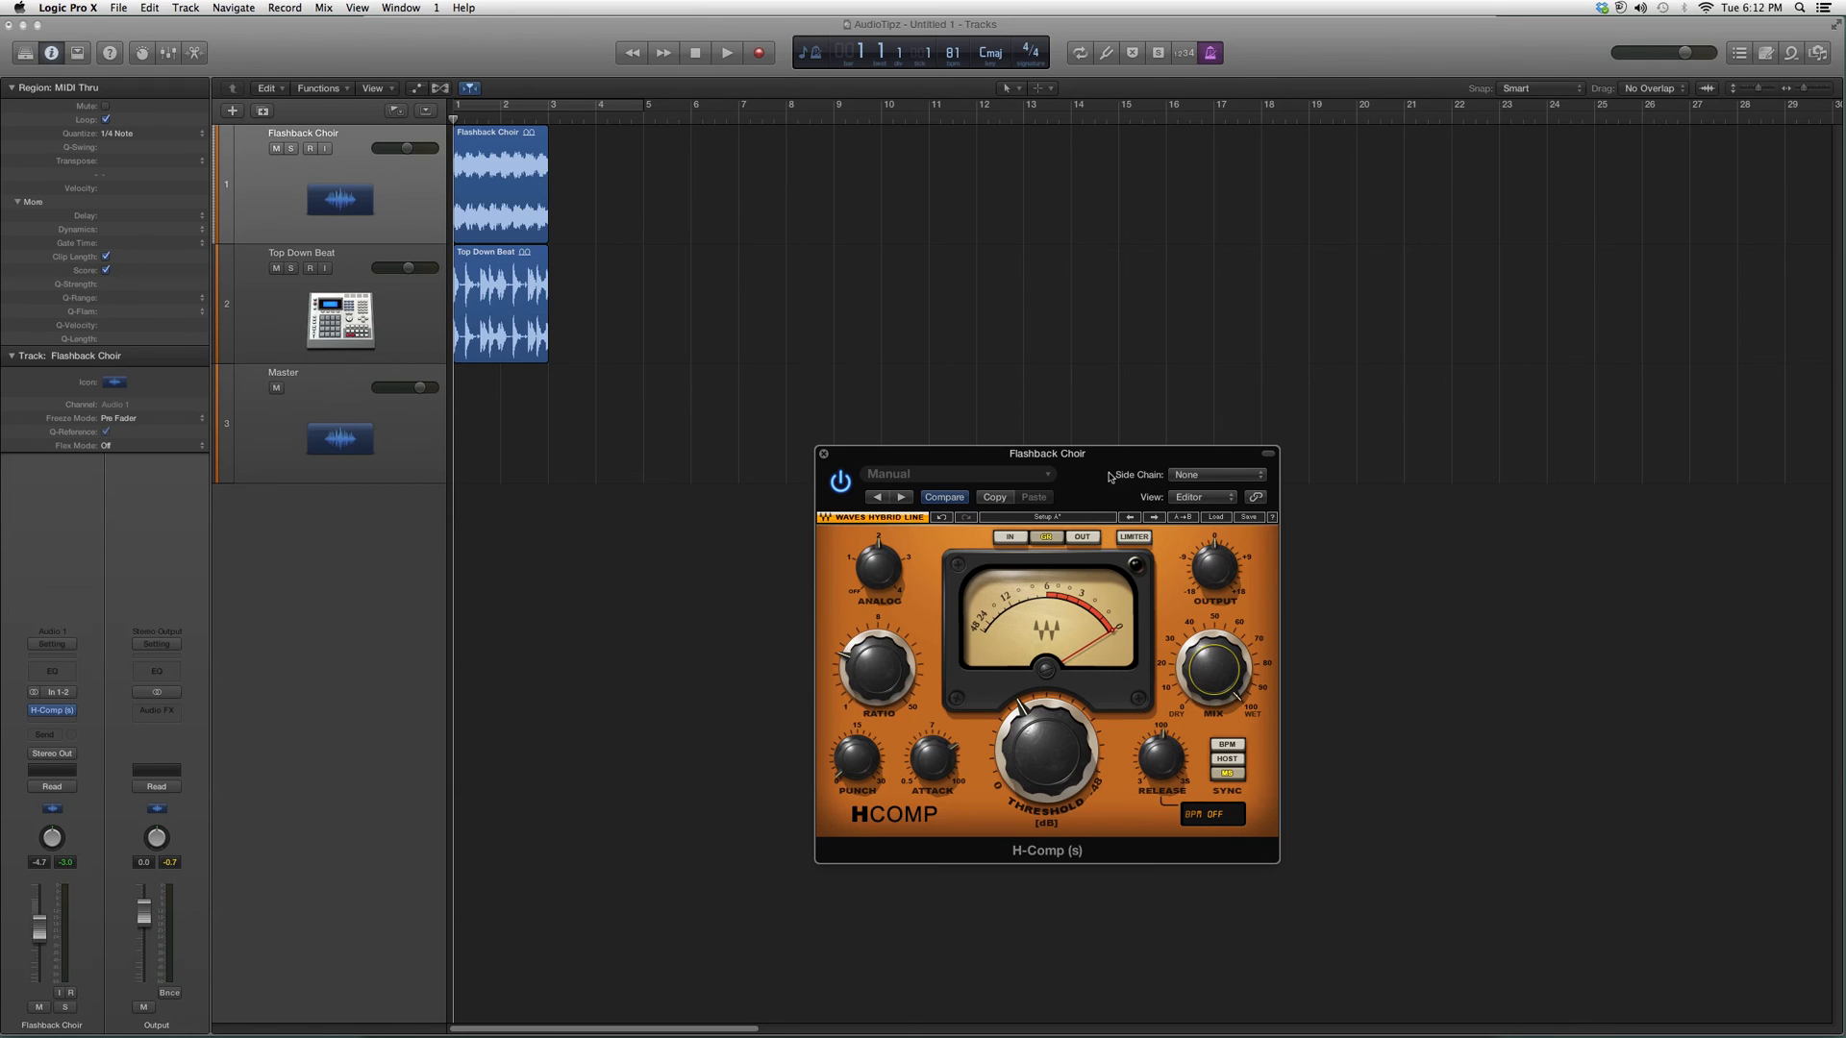
- Move the H-Comp plug-in window slightly down and to the left
drag(1045, 453, 996, 461)
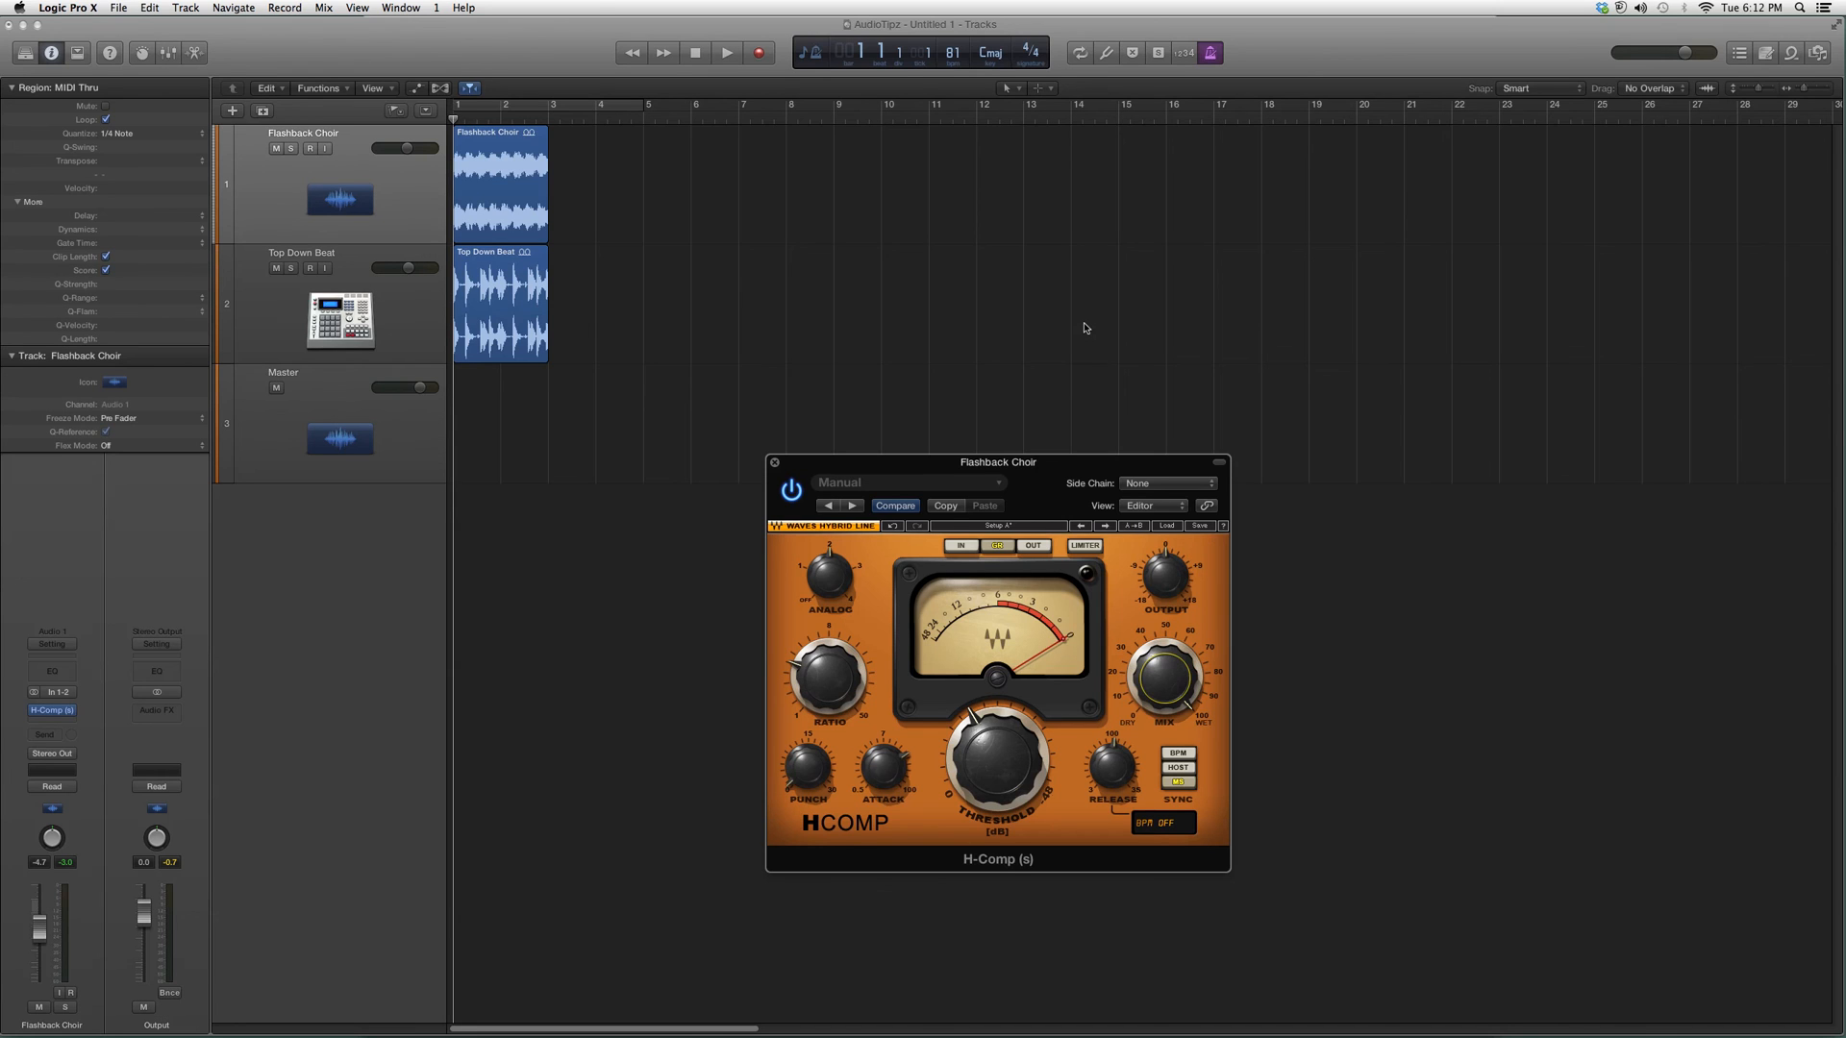
mouse_move(1079, 330)
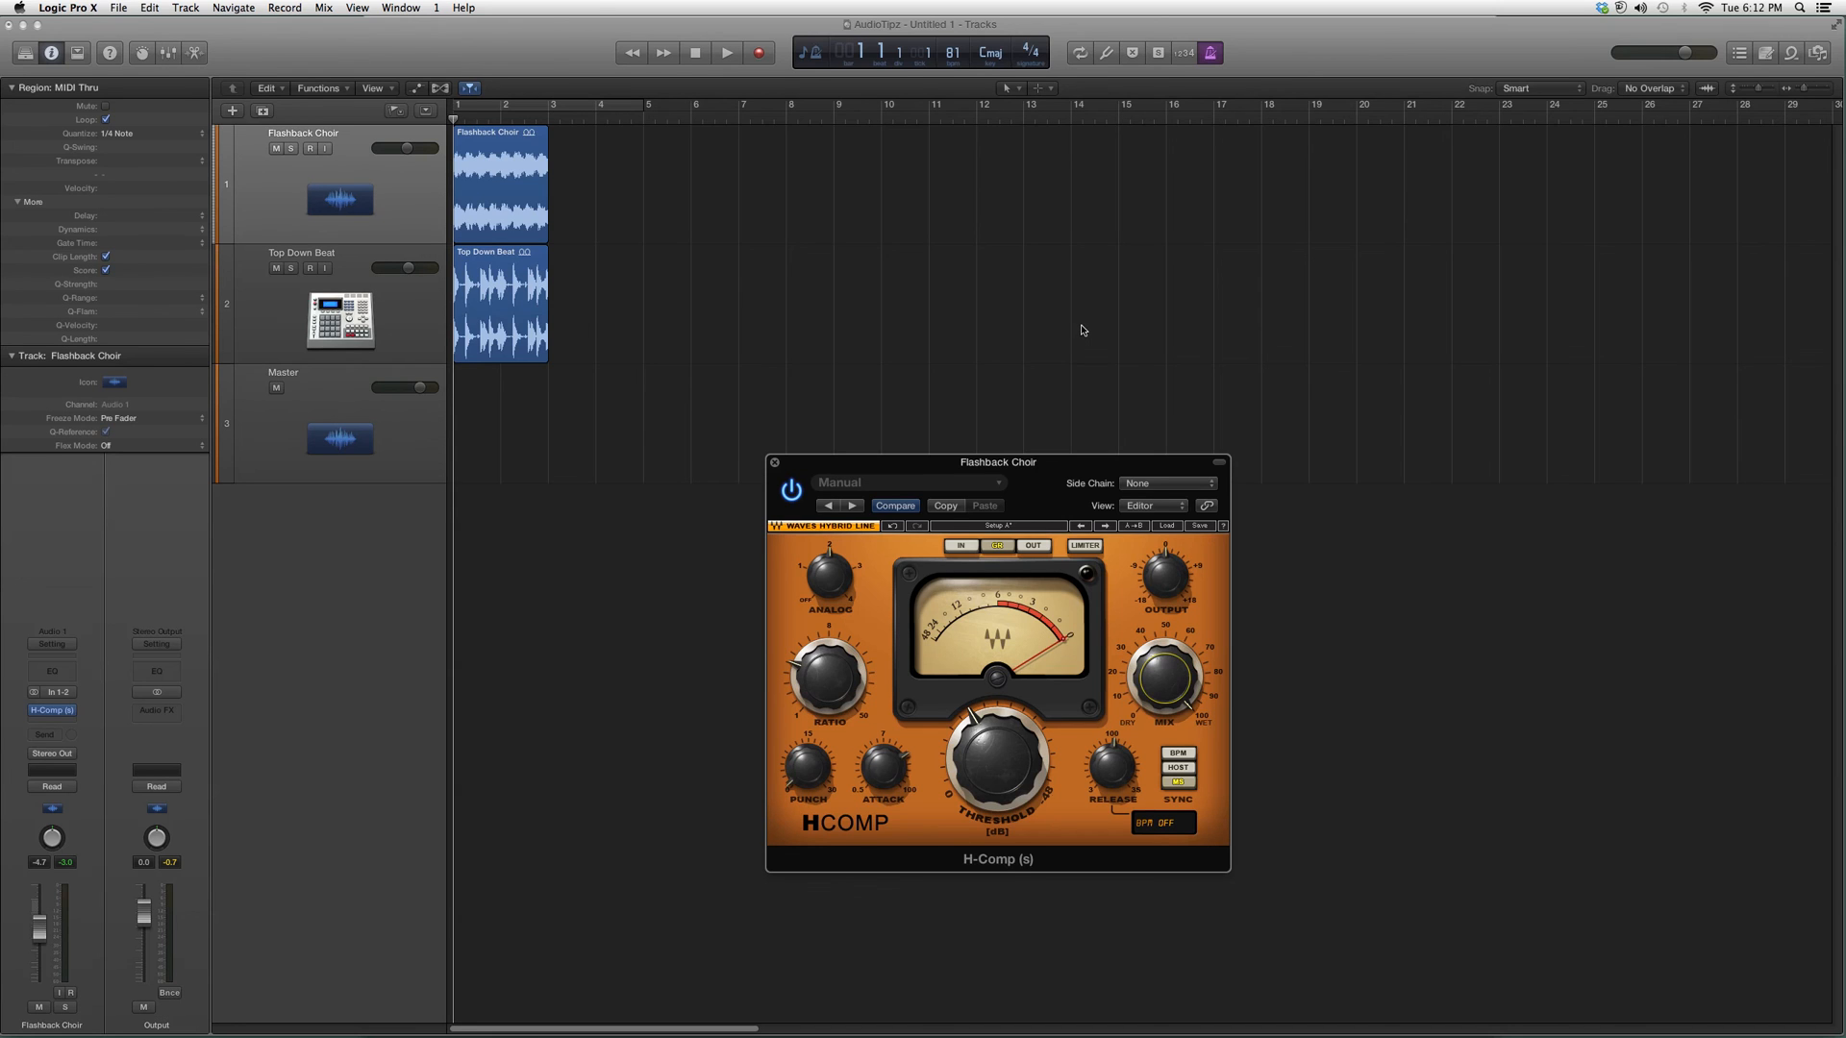